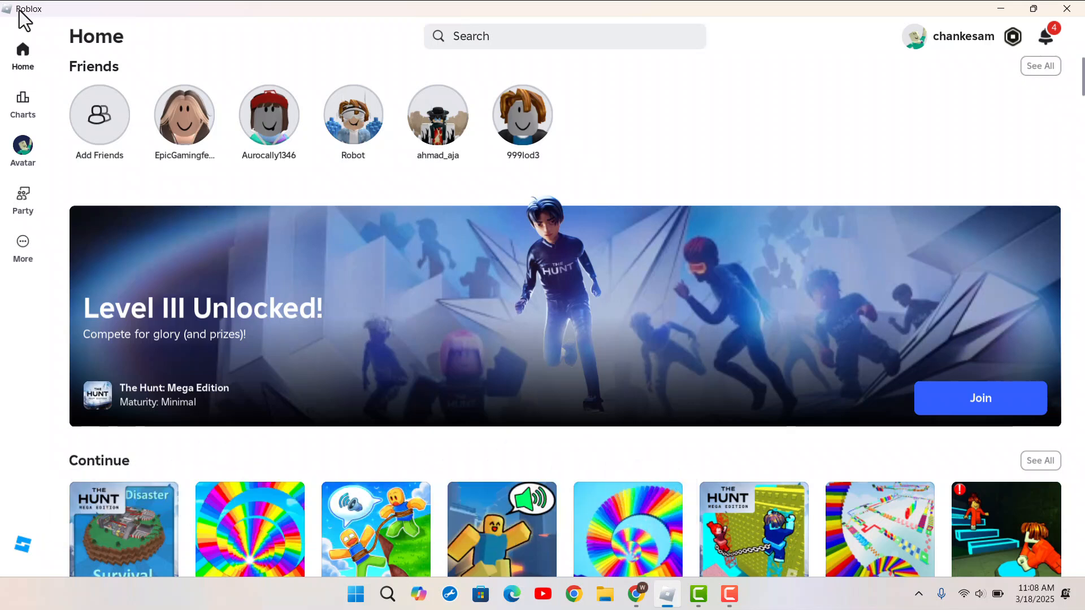
{"action": "mouse_move", "coordinate": [1007, 27]}
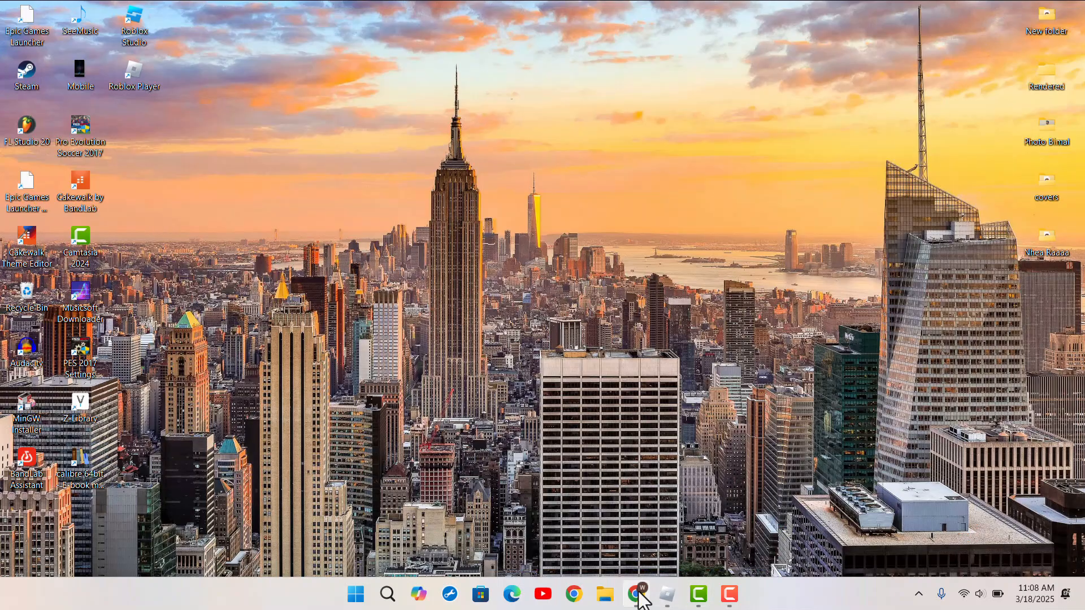
Bring up Chrome and search 'btroblox' to reach the BTRoblox Web Store listing.
{"action": "left_click", "coordinate": [635, 593]}
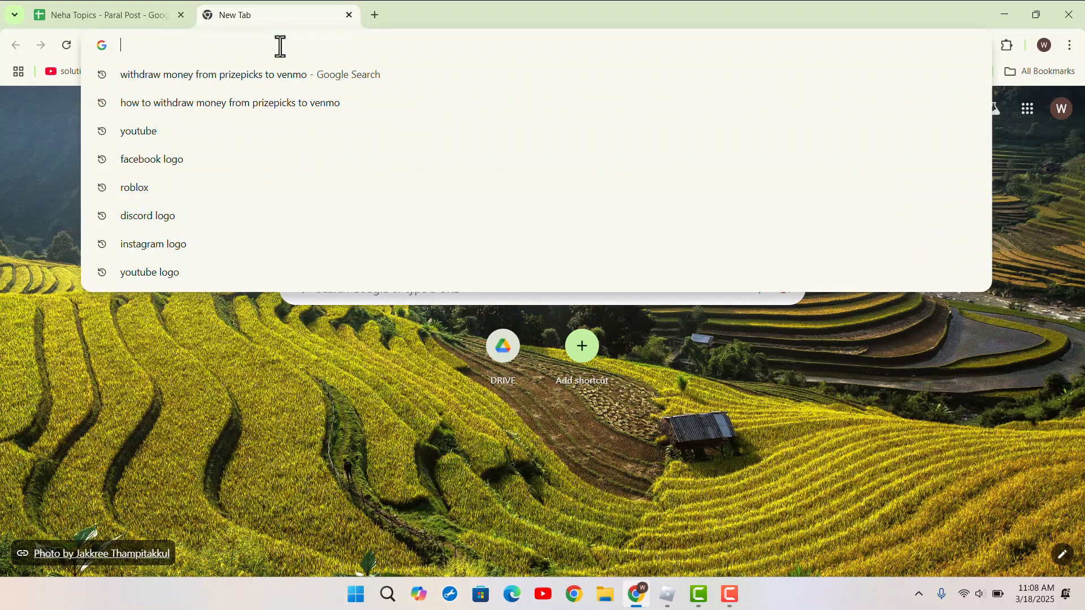
{"action": "type", "text": "btroblox-making-roblox-be/hbkpclpemjeibhioopcebchdmohaieln"}
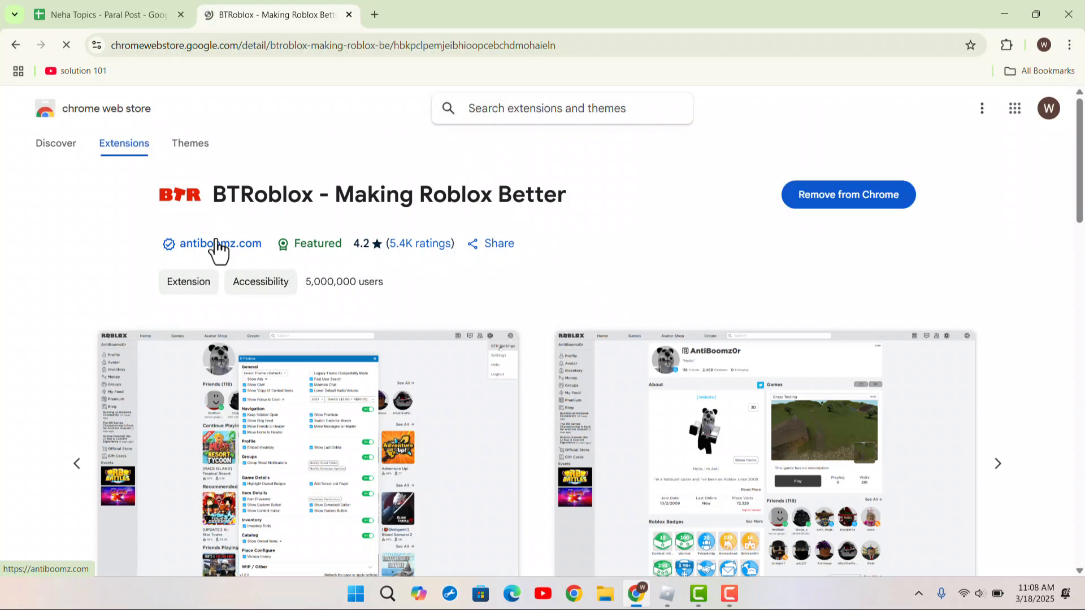
{"action": "mouse_move", "coordinate": [284, 243]}
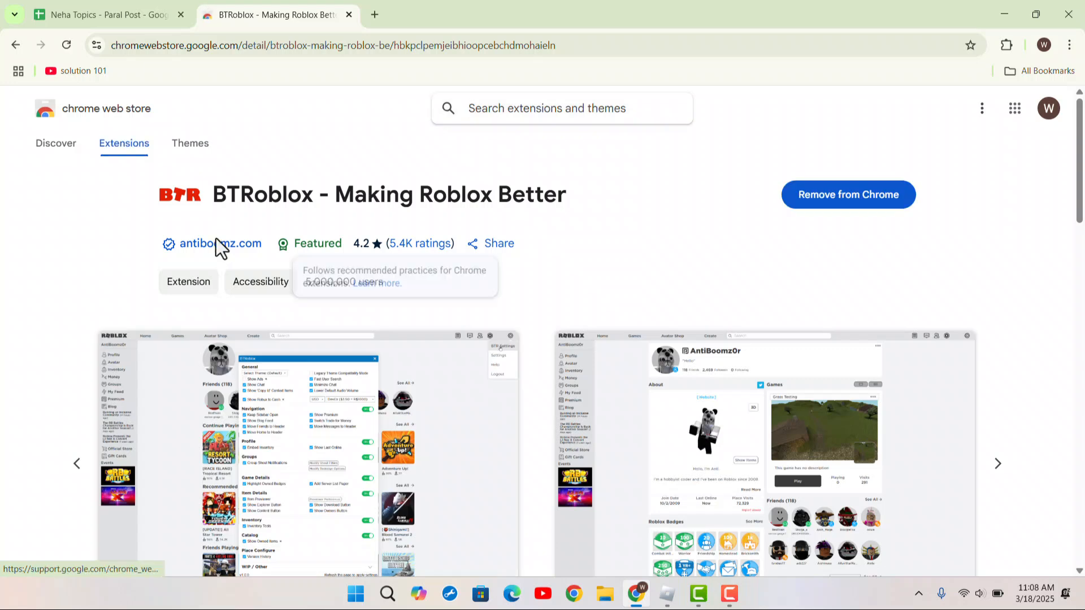
{"action": "mouse_move", "coordinate": [847, 194]}
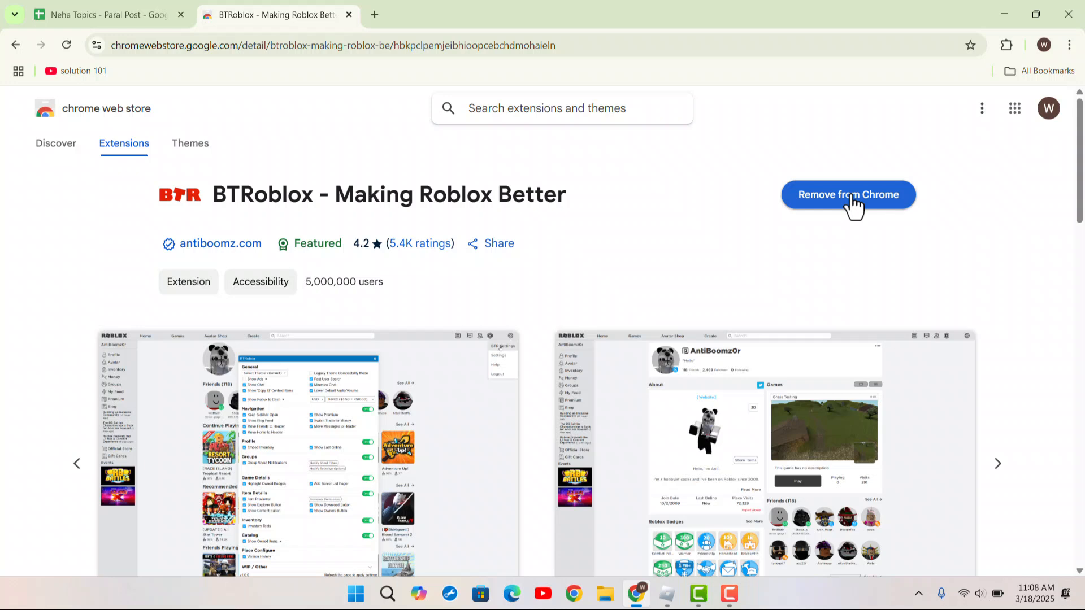
{"action": "mouse_move", "coordinate": [797, 53]}
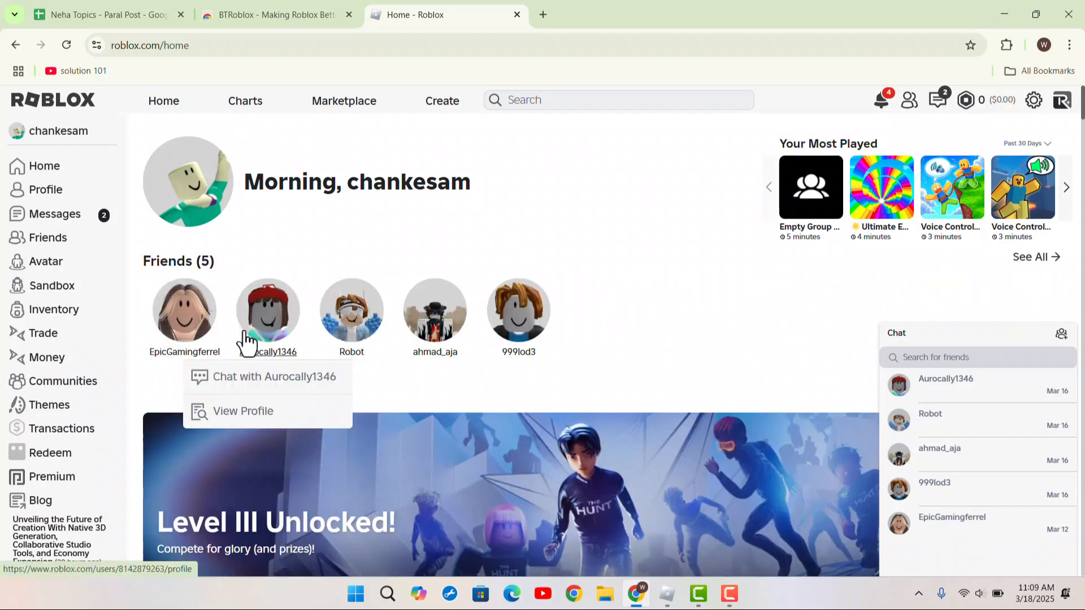
Scroll the Roblox home page down to the Continue section.
{"action": "scroll", "scroll_direction": "down", "scroll_amount": 3}
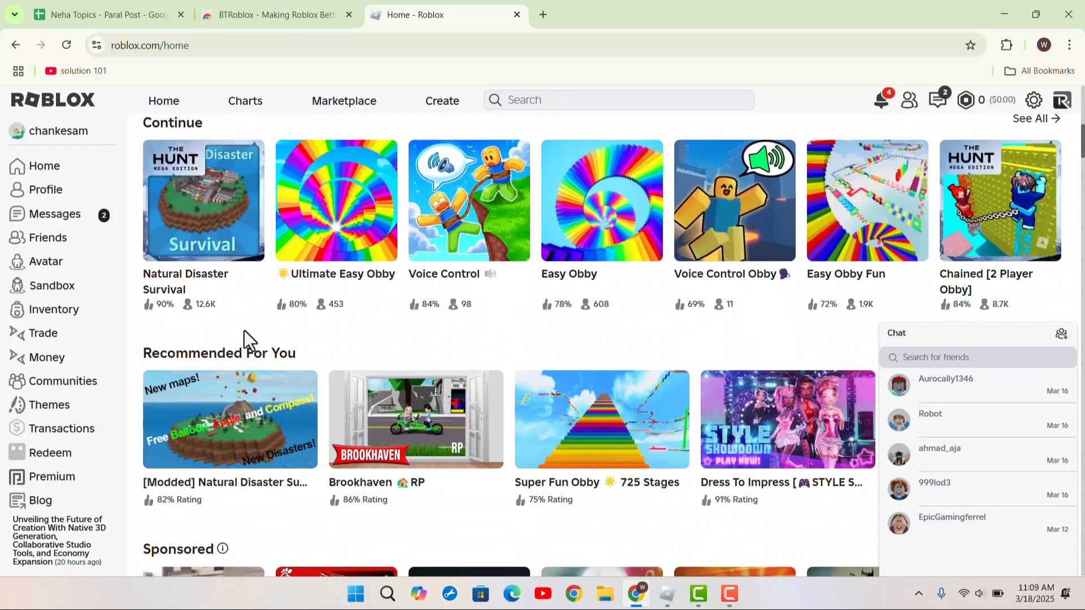
{"action": "mouse_move", "coordinate": [336, 221]}
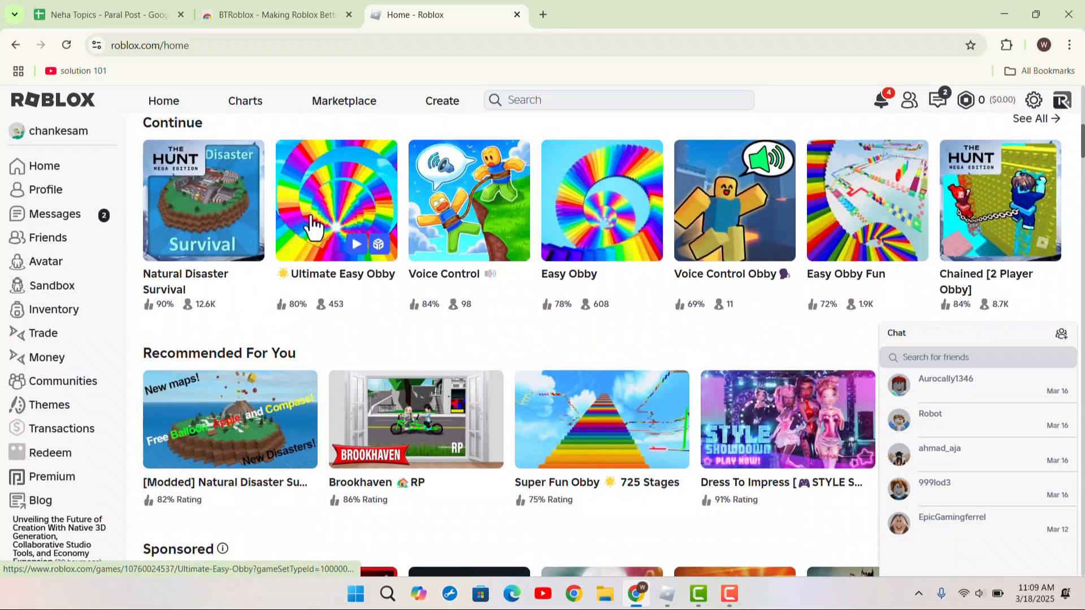
Open Ultimate Easy Obby and inspect the first server's ping in the Other Servers list.
{"action": "left_click", "coordinate": [336, 200]}
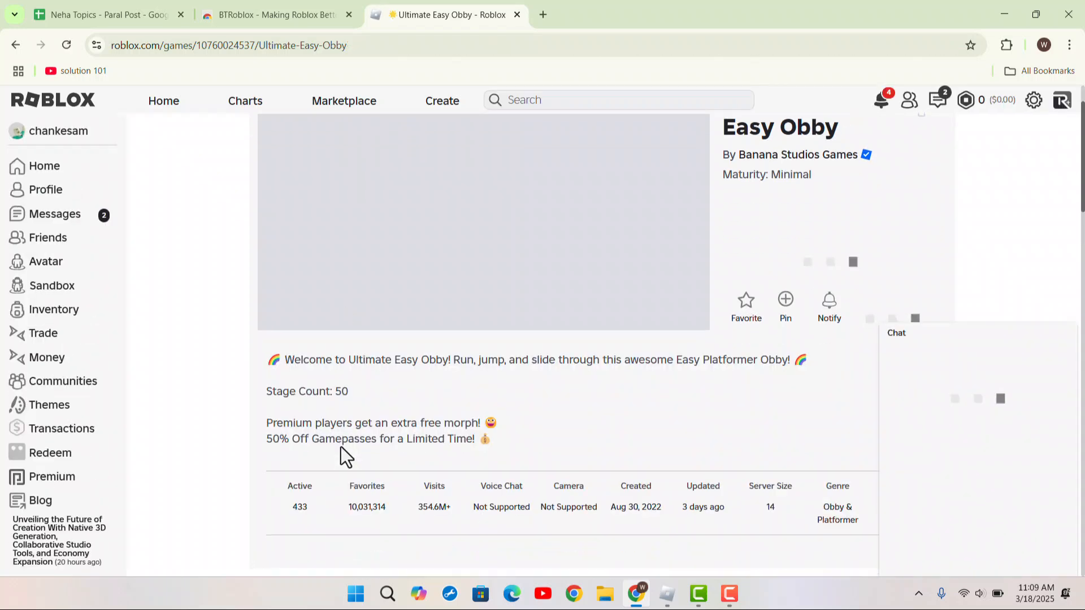
{"action": "scroll", "scroll_direction": "down", "scroll_amount": 3}
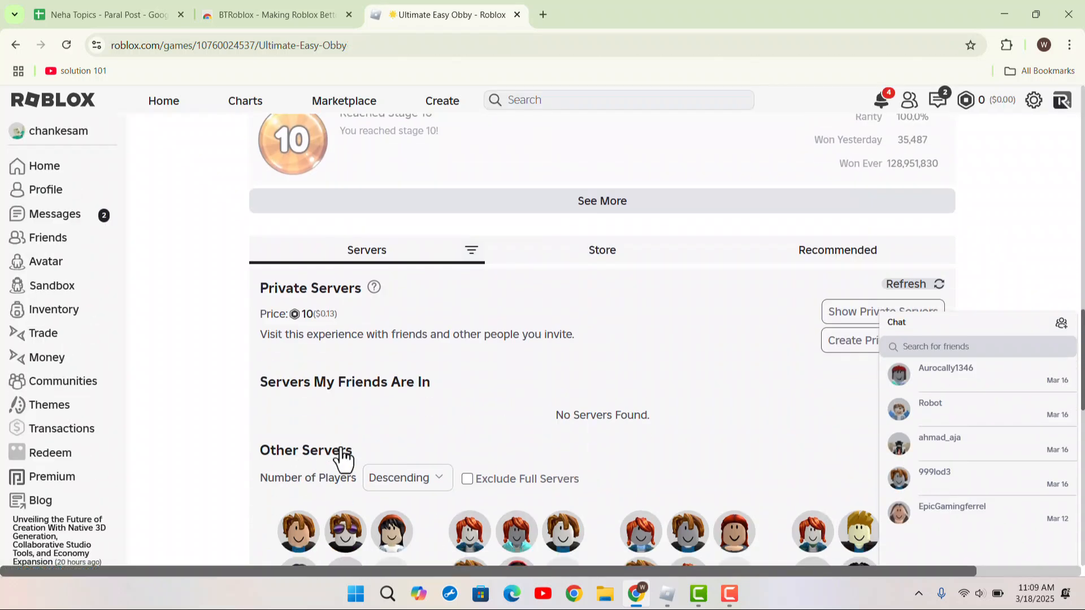
{"action": "scroll", "scroll_direction": "down", "scroll_amount": 3}
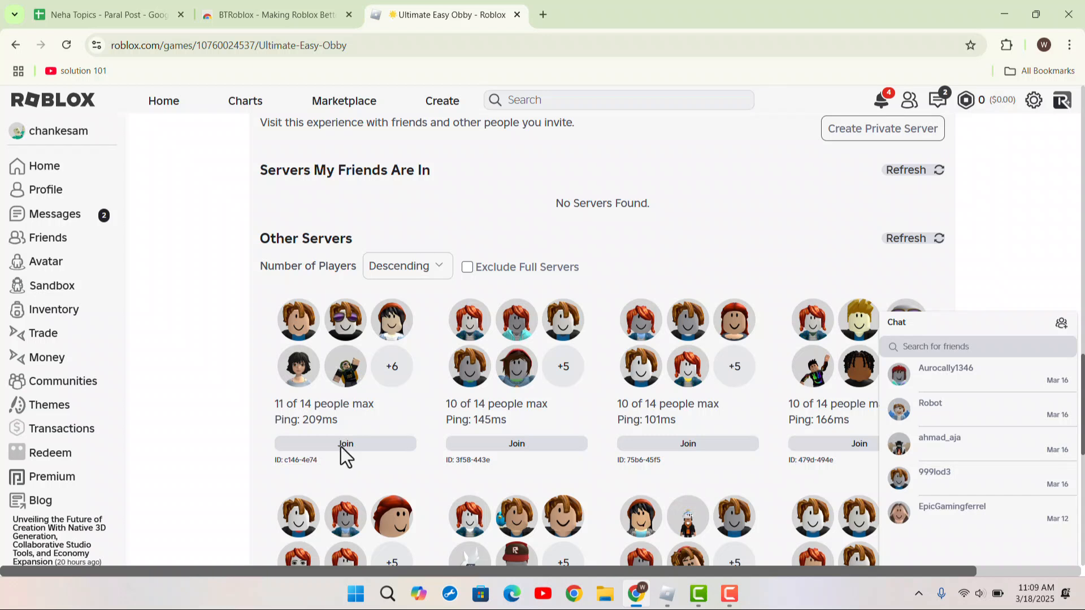
{"action": "double_click", "coordinate": [305, 419]}
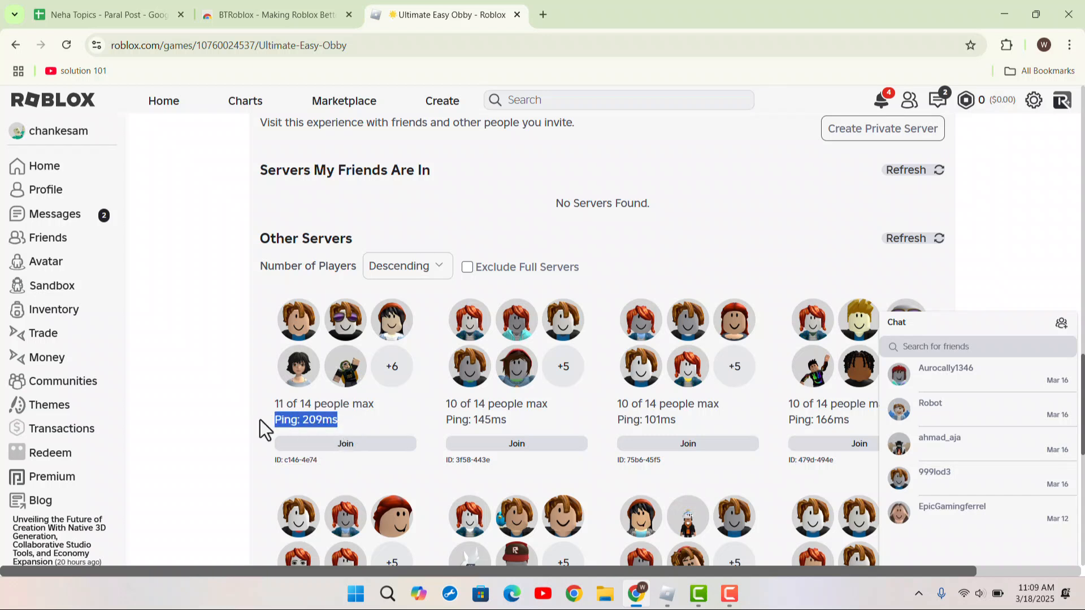
{"action": "mouse_move", "coordinate": [677, 430]}
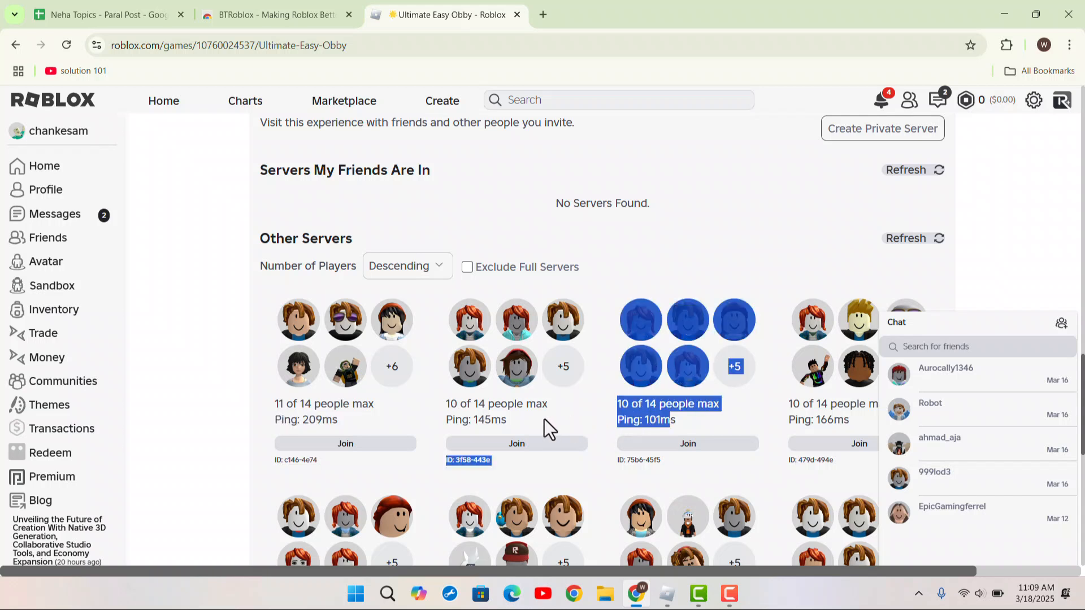
{"action": "scroll", "scroll_direction": "down", "scroll_amount": 3}
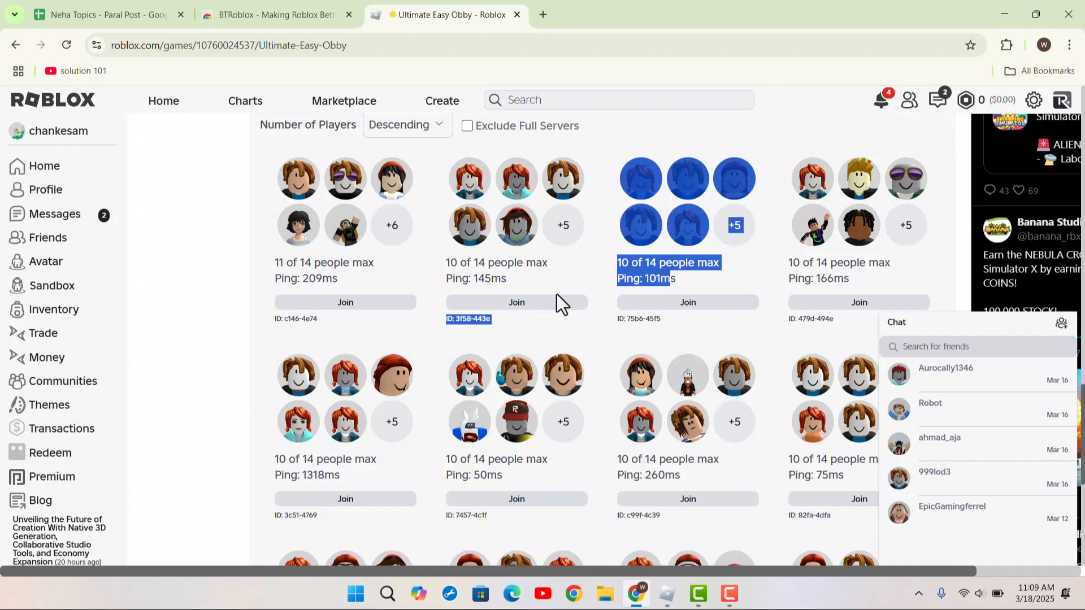
{"action": "mouse_move", "coordinate": [165, 211]}
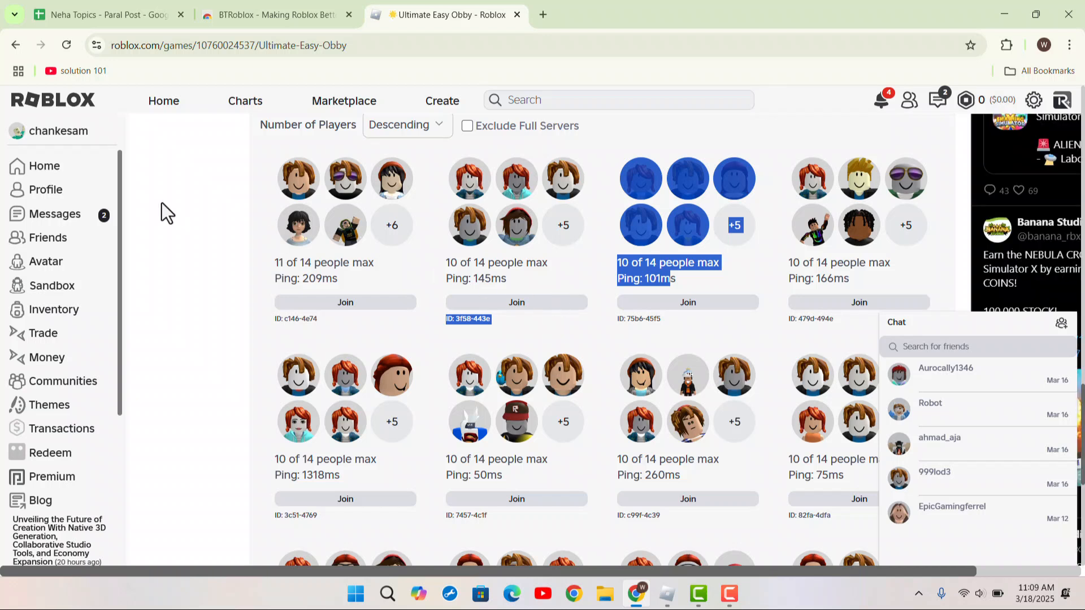